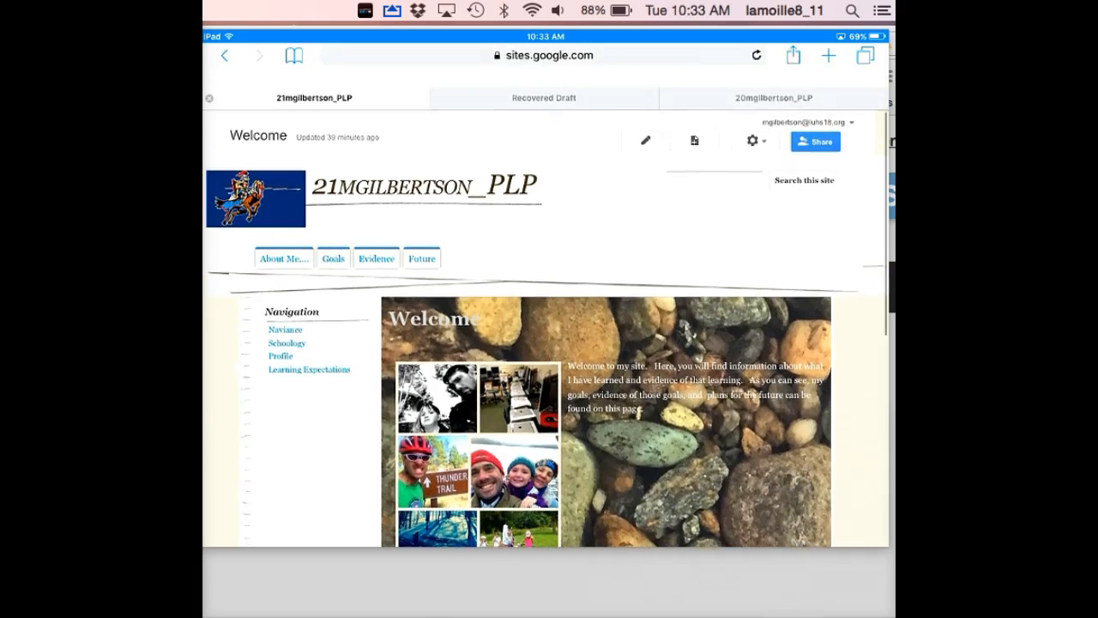
Scroll around the ChatterPix start screen before beginning a new talking picture
{"action": "scroll", "scroll_direction": "down", "scroll_amount": 3}
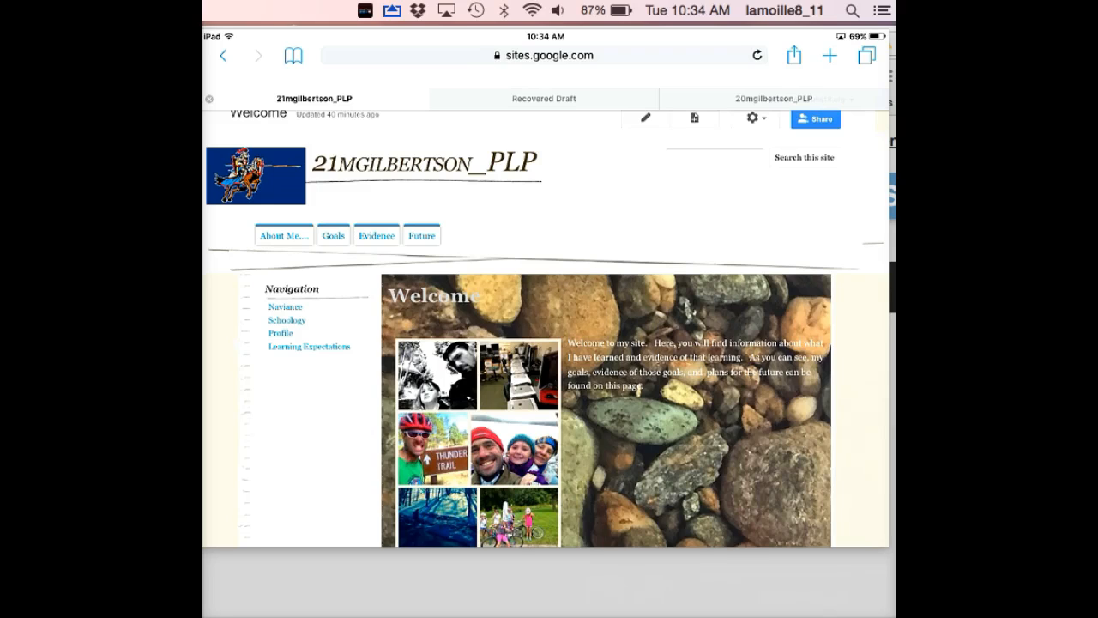
{"action": "scroll", "scroll_direction": "down", "scroll_amount": 3}
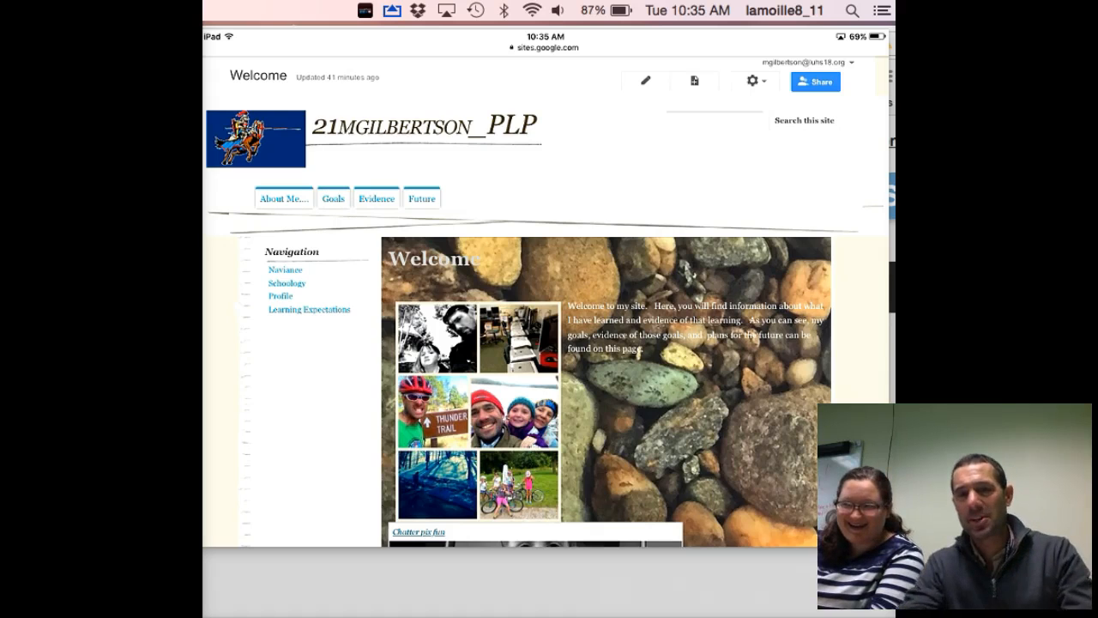
{"action": "mouse_move", "coordinate": [377, 447]}
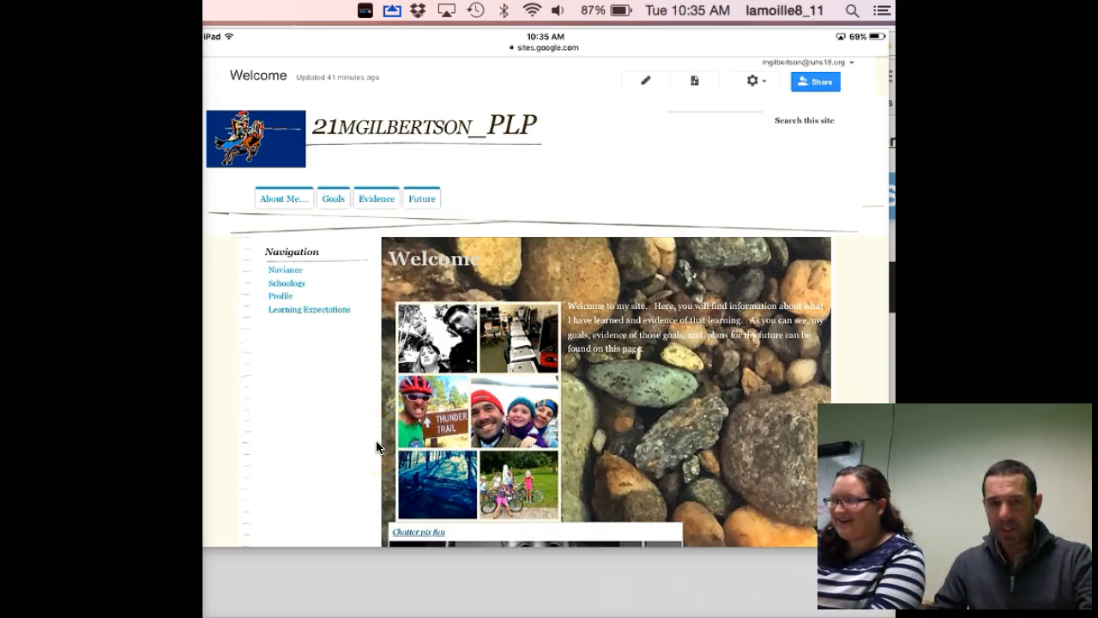
{"action": "scroll", "scroll_direction": "down", "scroll_amount": 3}
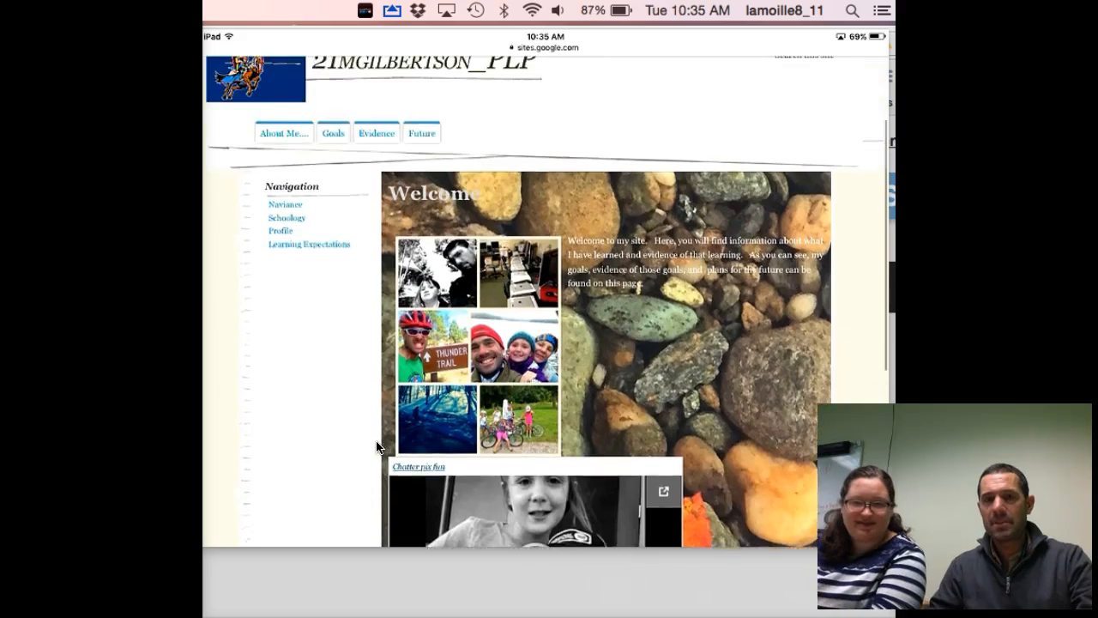
{"action": "scroll", "scroll_direction": "up", "scroll_amount": 3}
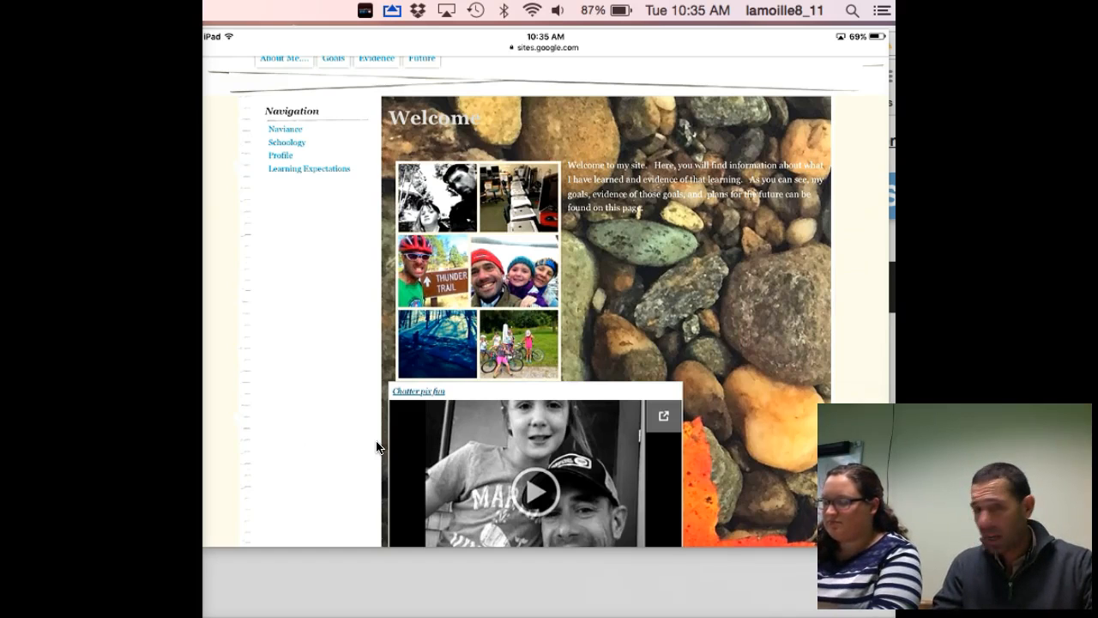
{"action": "scroll", "scroll_direction": "up", "scroll_amount": 3}
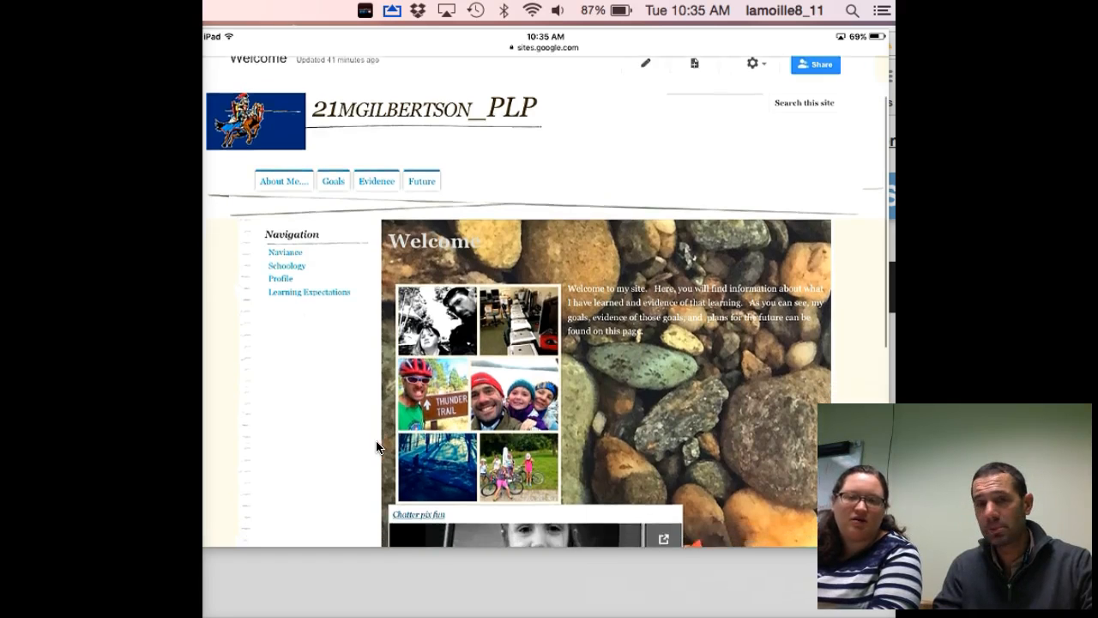
{"action": "scroll", "scroll_direction": "up", "scroll_amount": 3}
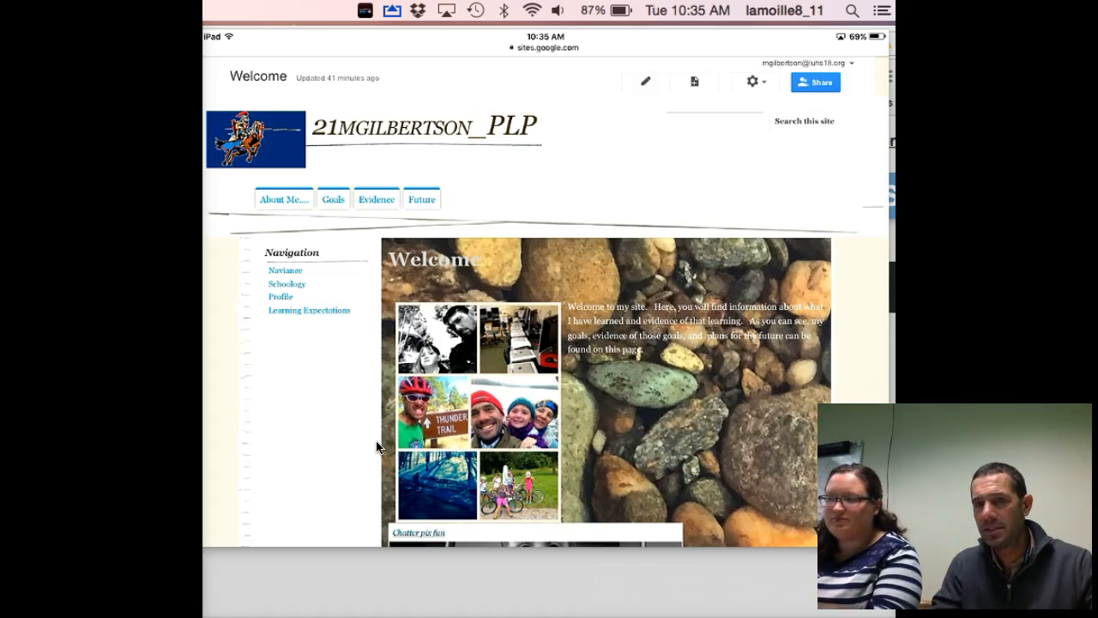
{"action": "scroll", "scroll_direction": "down", "scroll_amount": 3}
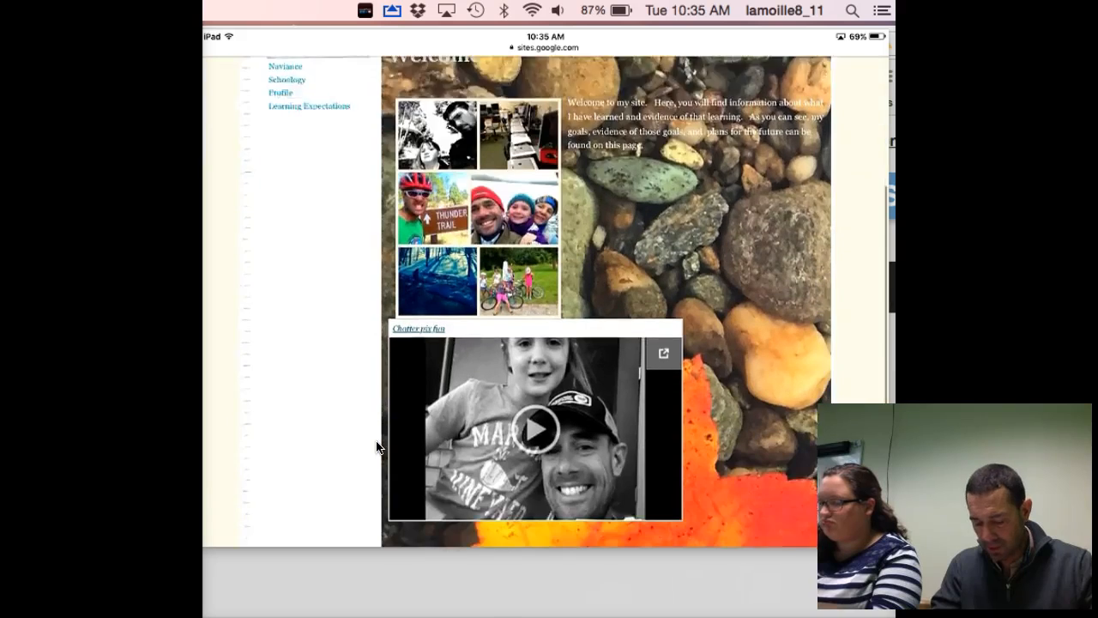
{"action": "scroll", "scroll_direction": "down", "scroll_amount": 3}
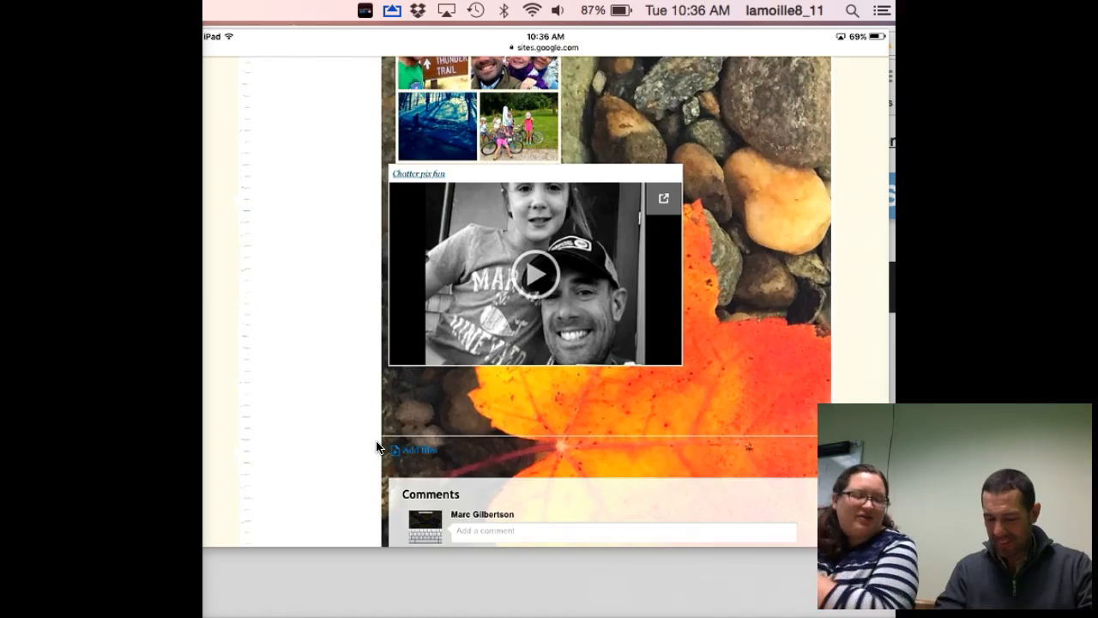
{"action": "scroll", "scroll_direction": "up", "scroll_amount": 3}
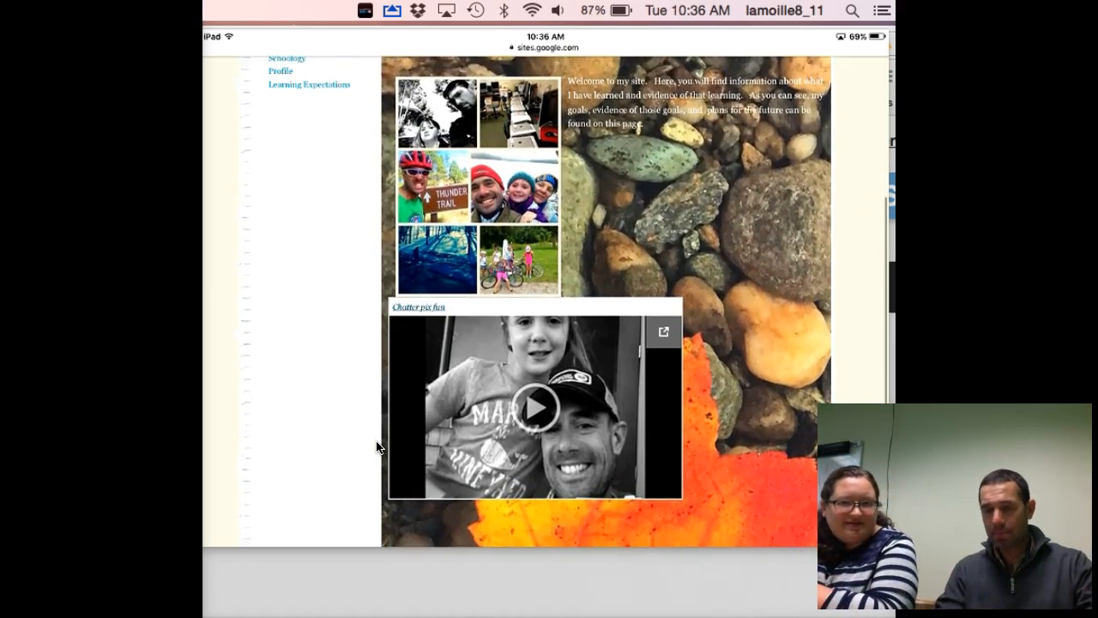
{"action": "scroll", "scroll_direction": "down", "scroll_amount": 3}
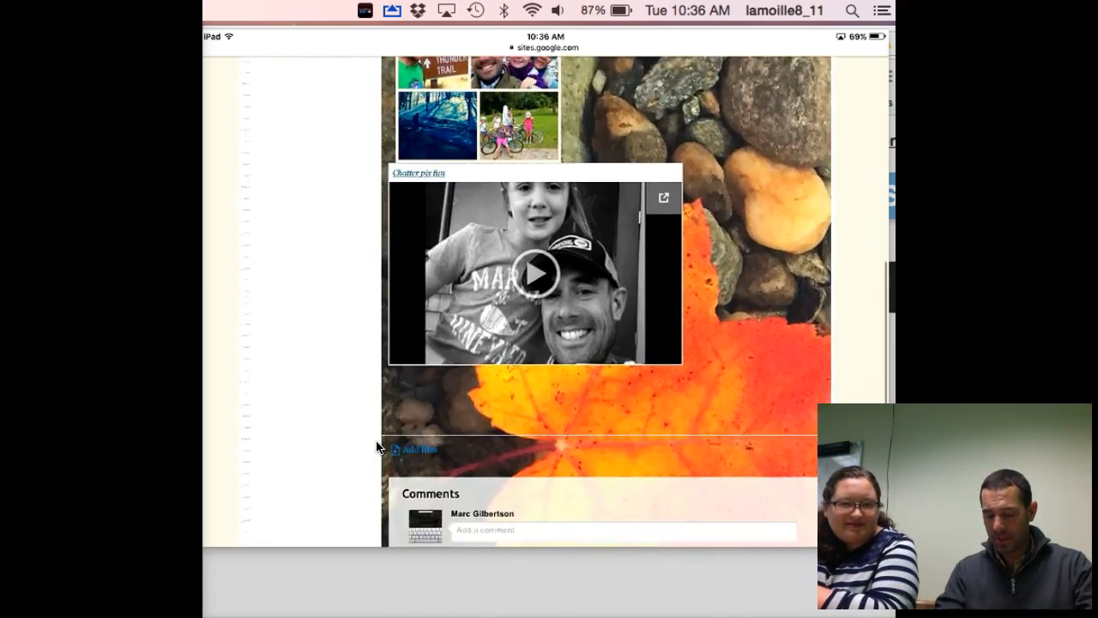
{"action": "scroll", "scroll_direction": "down", "scroll_amount": 3}
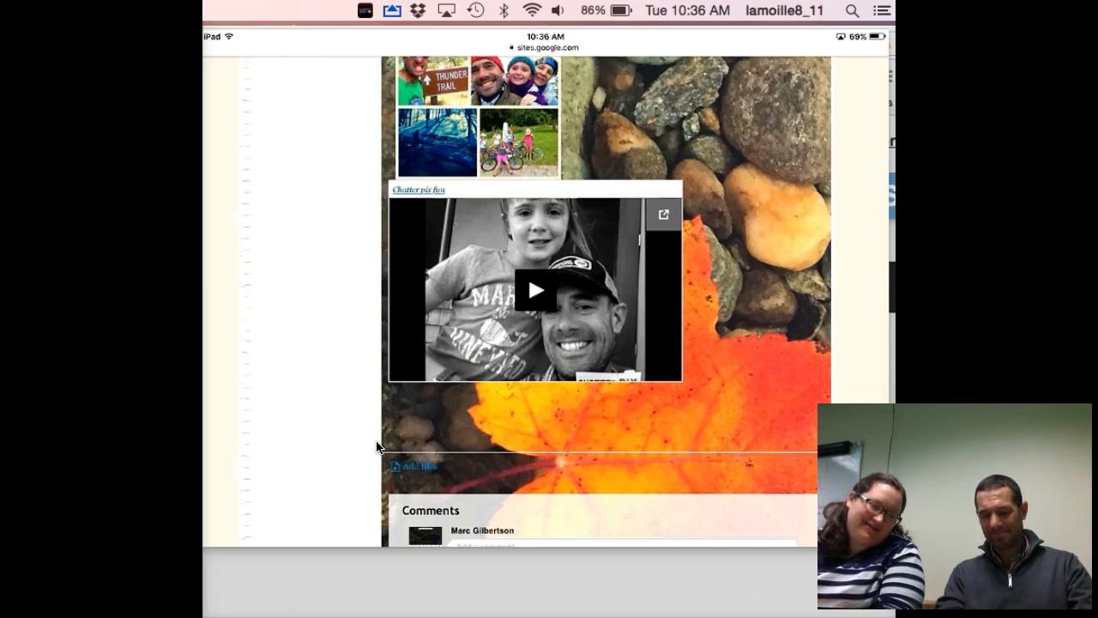
Take a new photo of two people for the talking picture
{"action": "left_click", "coordinate": [535, 290]}
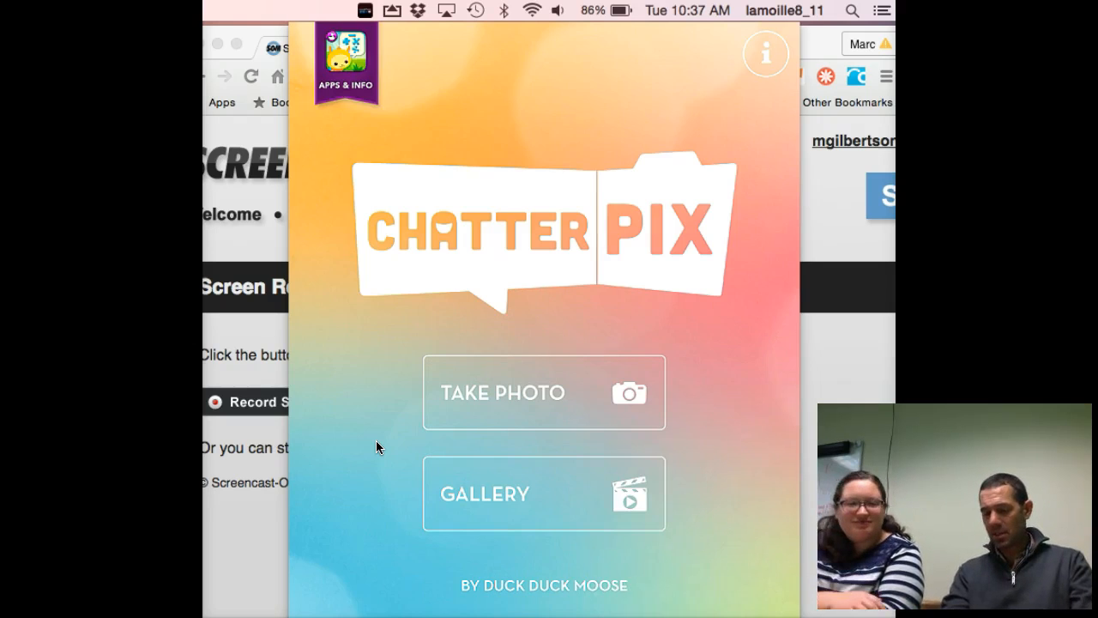
{"action": "left_click", "coordinate": [544, 391]}
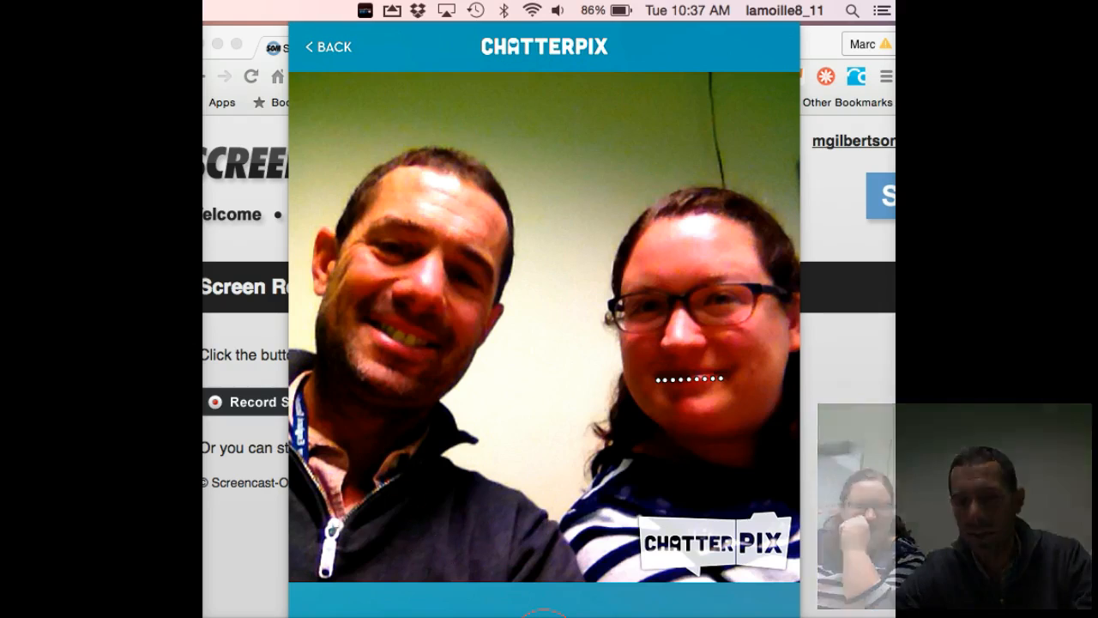
{"action": "mouse_move", "coordinate": [827, 360]}
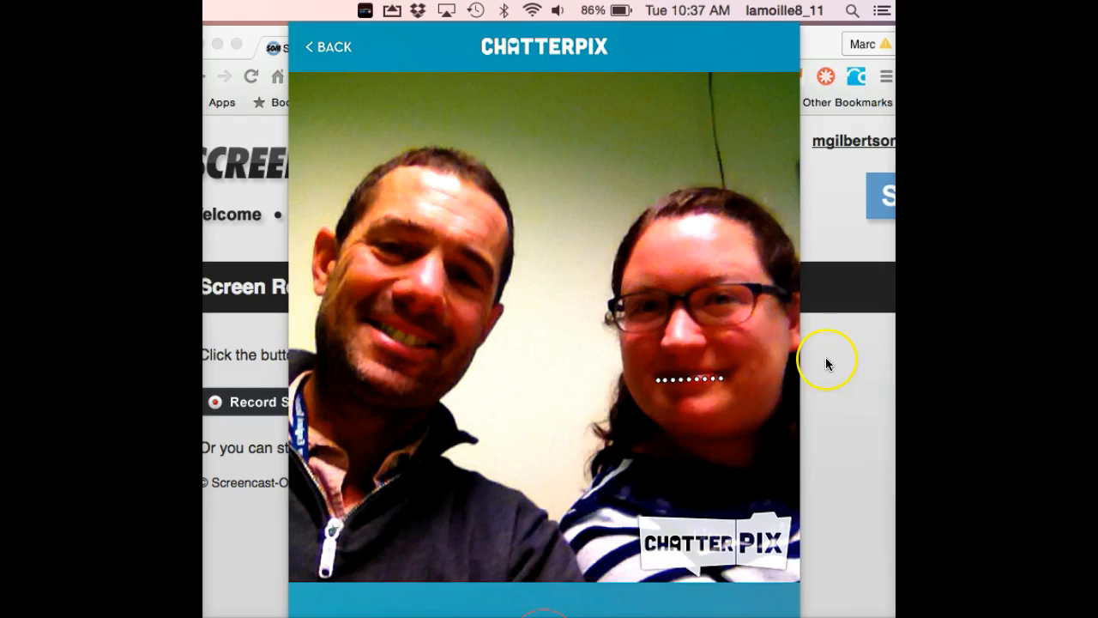
{"action": "mouse_move", "coordinate": [827, 363]}
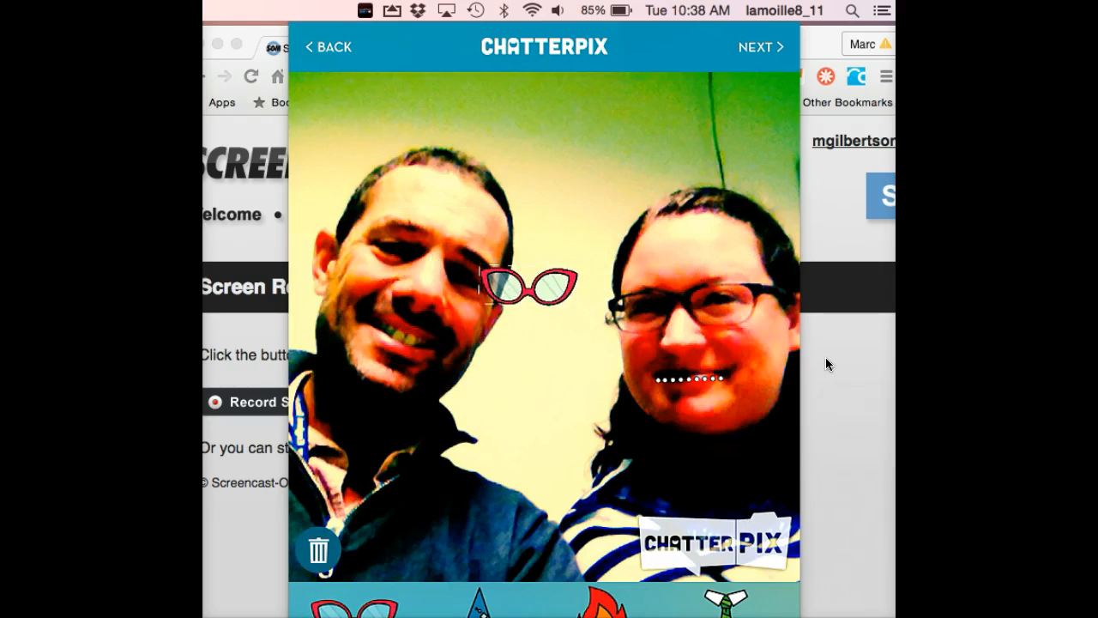
Drag the red cartoon glasses onto the man's eyes in the photo
{"action": "left_click_drag", "start_coordinate": [529, 283], "coordinate": [429, 266]}
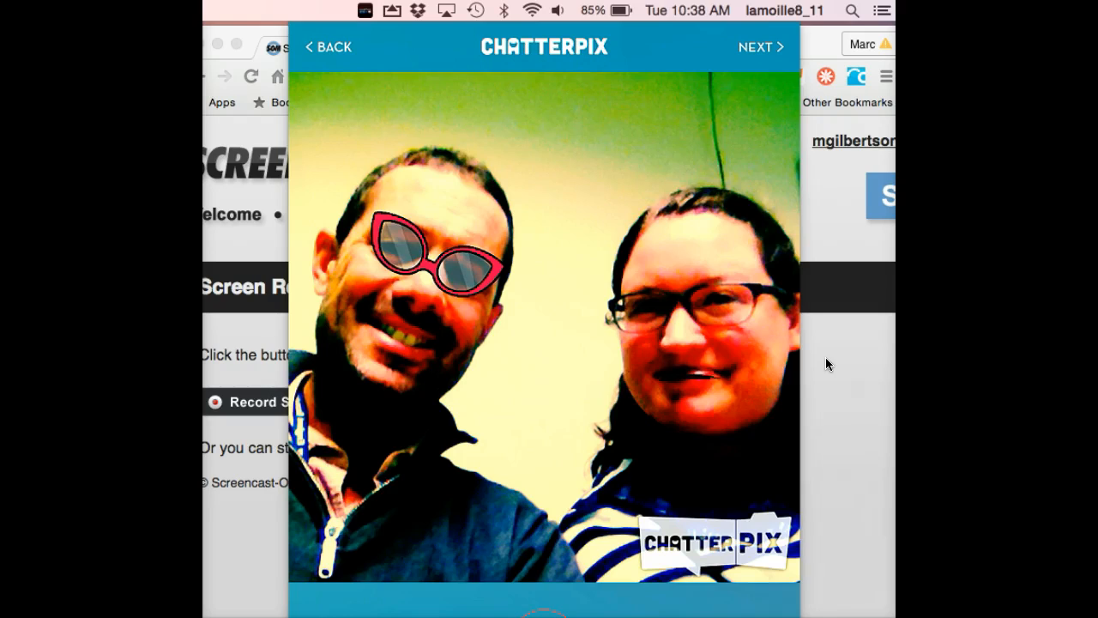
Raise the playback volume and move on to export the talking photo as a video
{"action": "key", "text": "volumeup"}
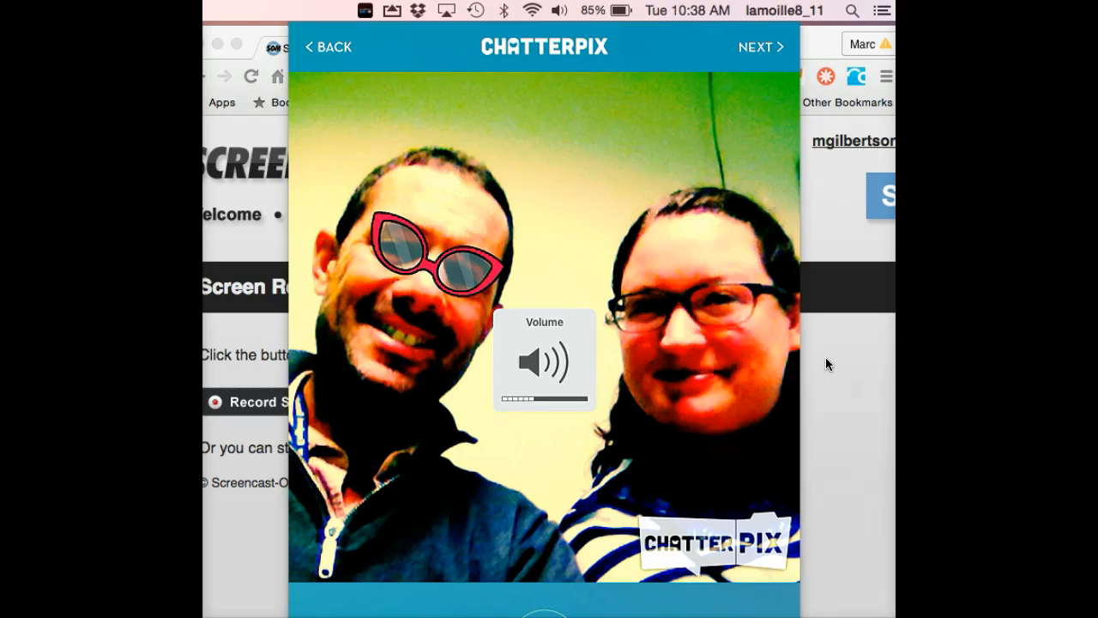
{"action": "left_click_drag", "start_coordinate": [506, 398], "coordinate": [587, 398]}
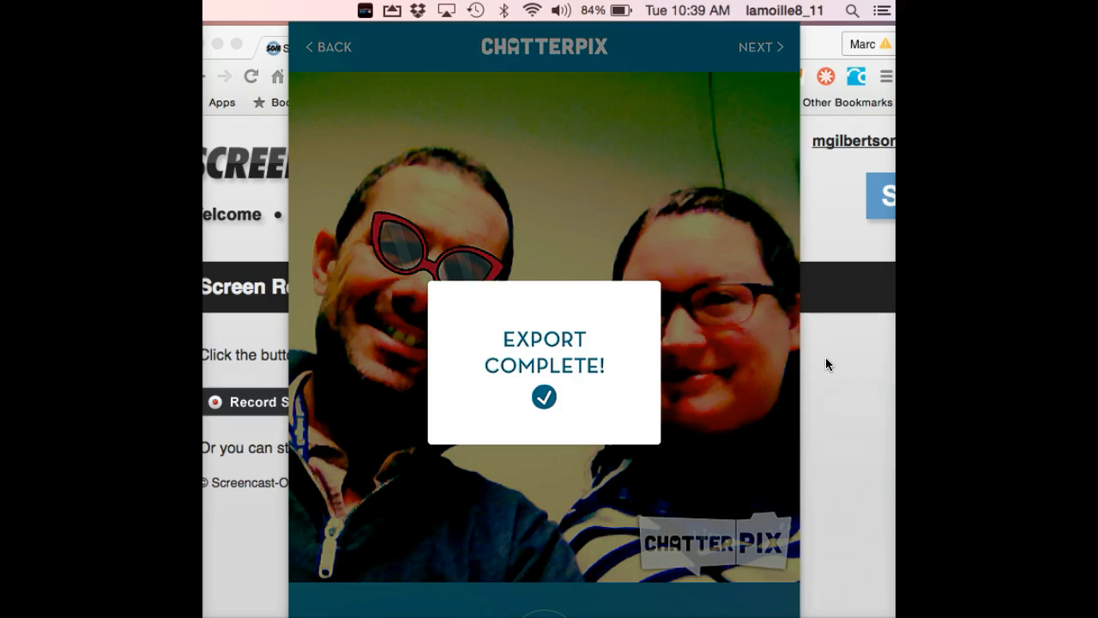
Dismiss the Export Complete message and leave ChatterPix
{"action": "left_click", "coordinate": [542, 395]}
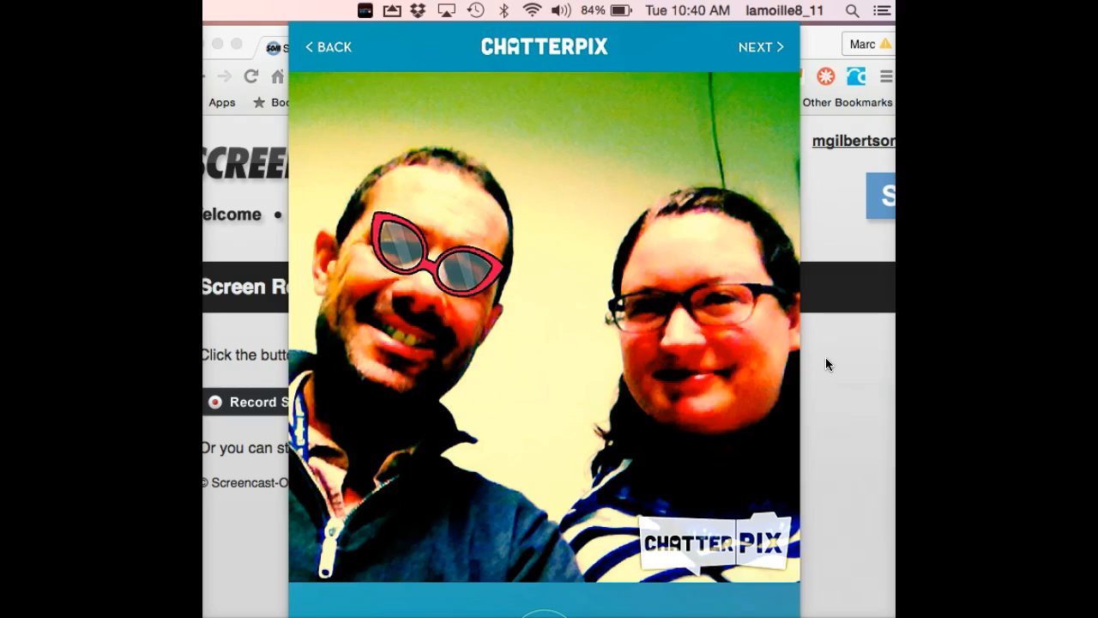
{"action": "left_click", "coordinate": [760, 47]}
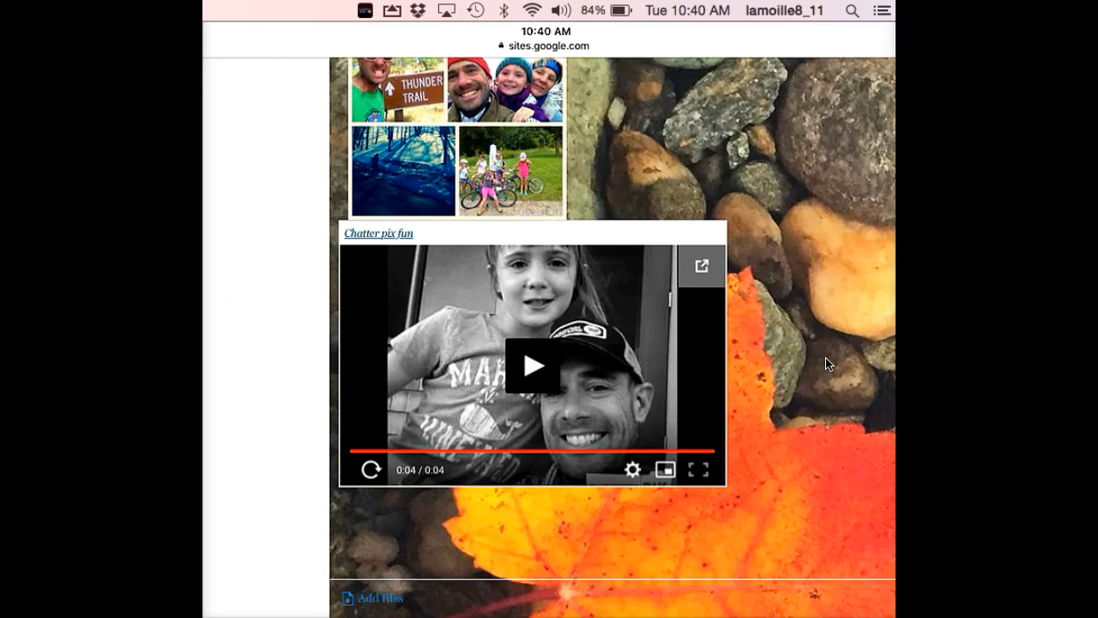
{"action": "scroll", "scroll_direction": "up", "scroll_amount": 3}
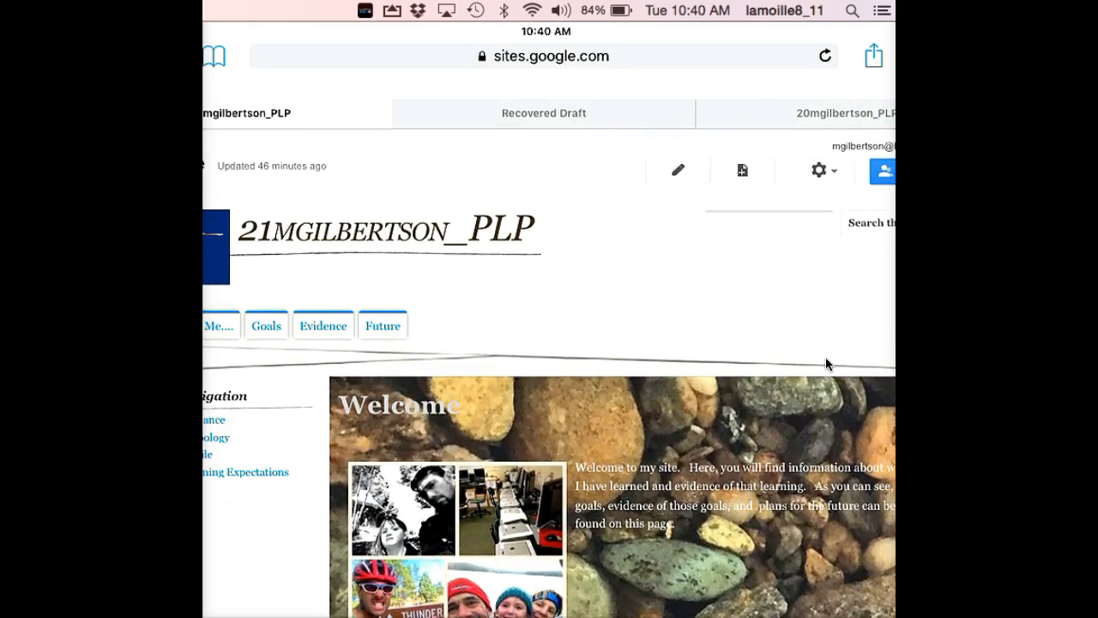
{"action": "left_click", "coordinate": [678, 170]}
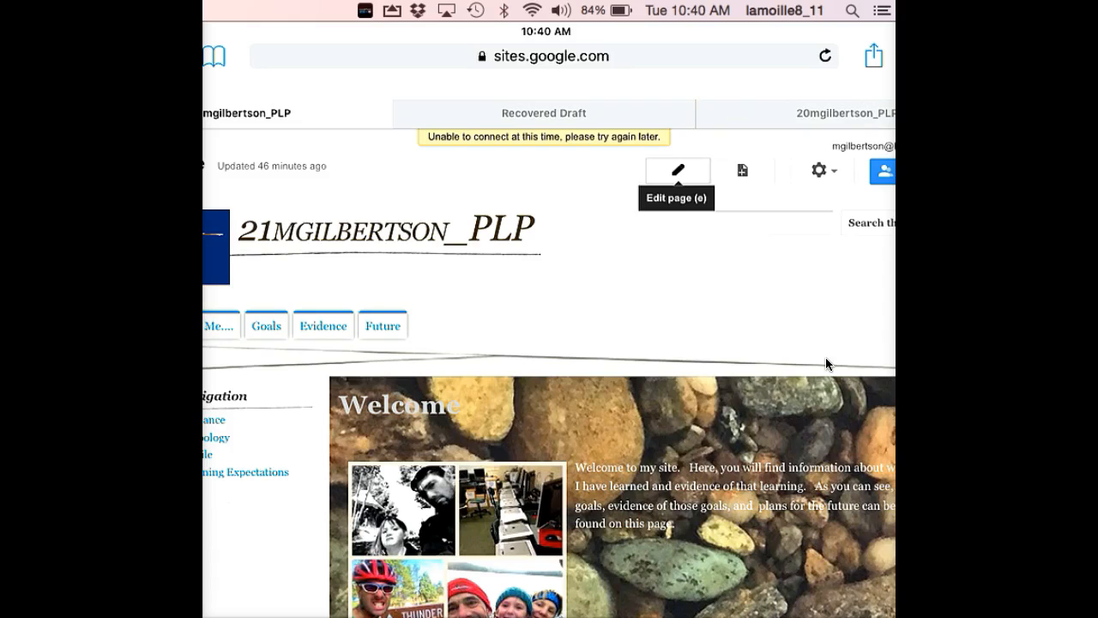
{"action": "scroll", "scroll_direction": "down", "scroll_amount": 3}
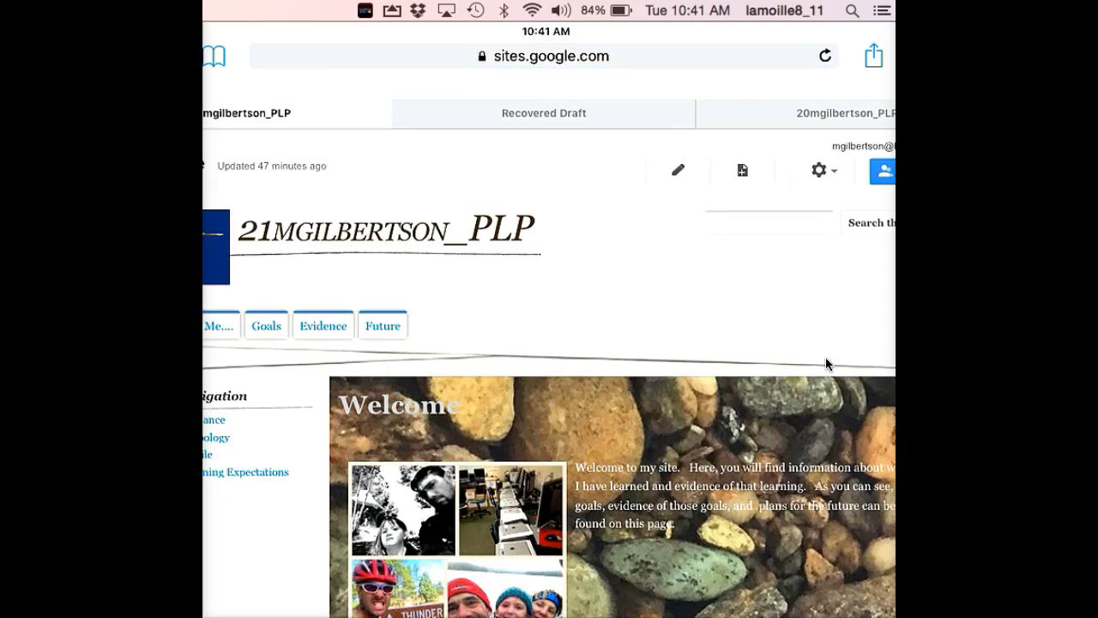
Edit the Welcome home page and show the Insert menu's list of items
{"action": "left_click", "coordinate": [676, 170]}
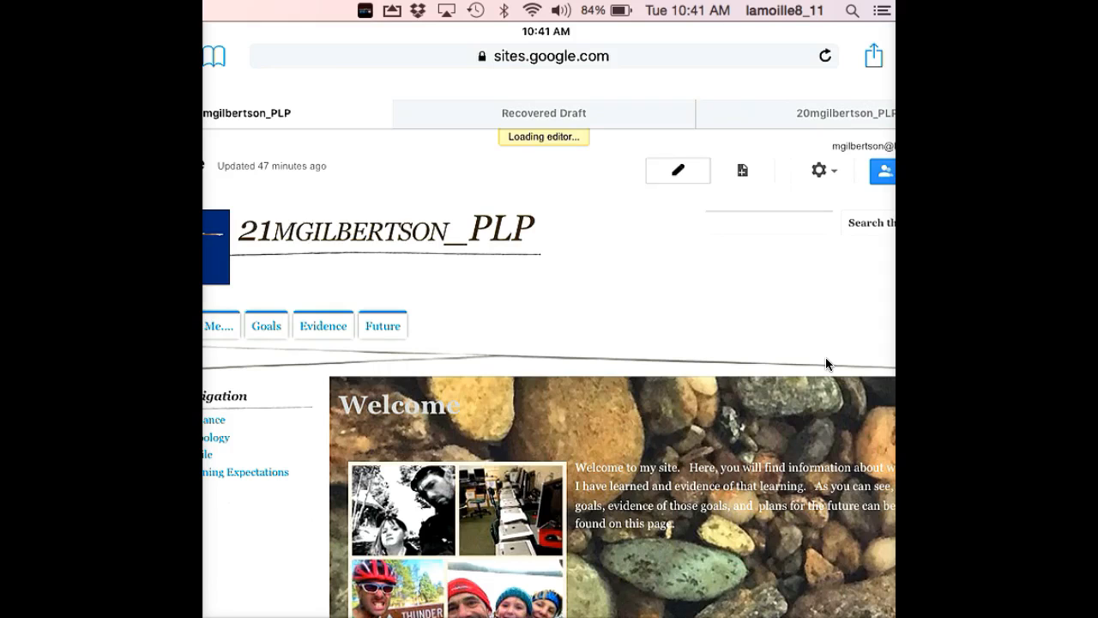
{"action": "left_click", "coordinate": [676, 171]}
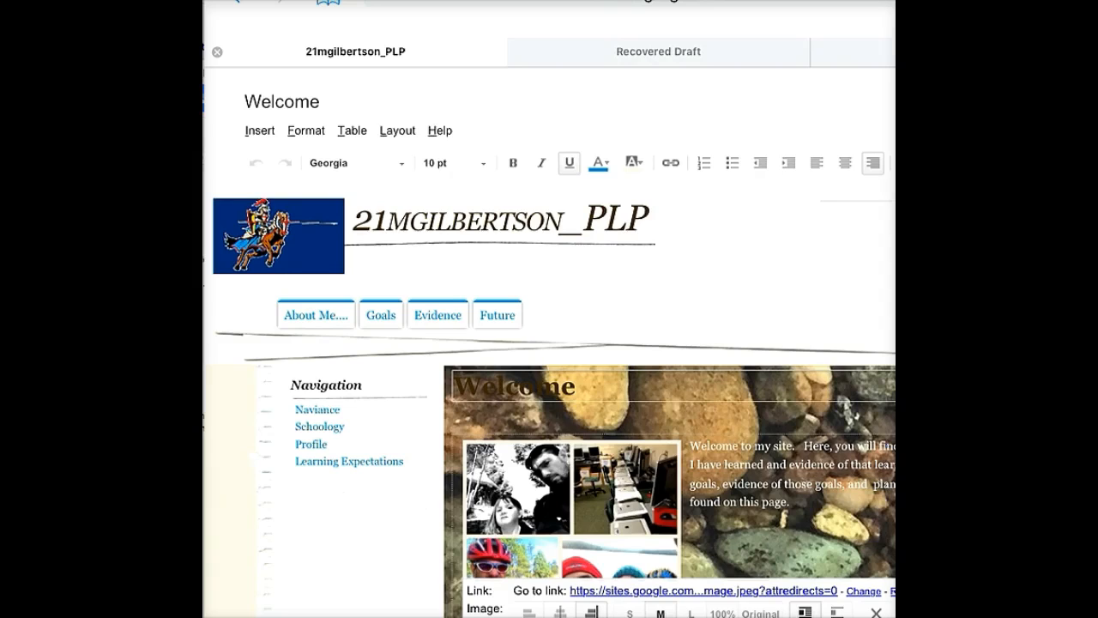
{"action": "left_click", "coordinate": [259, 130]}
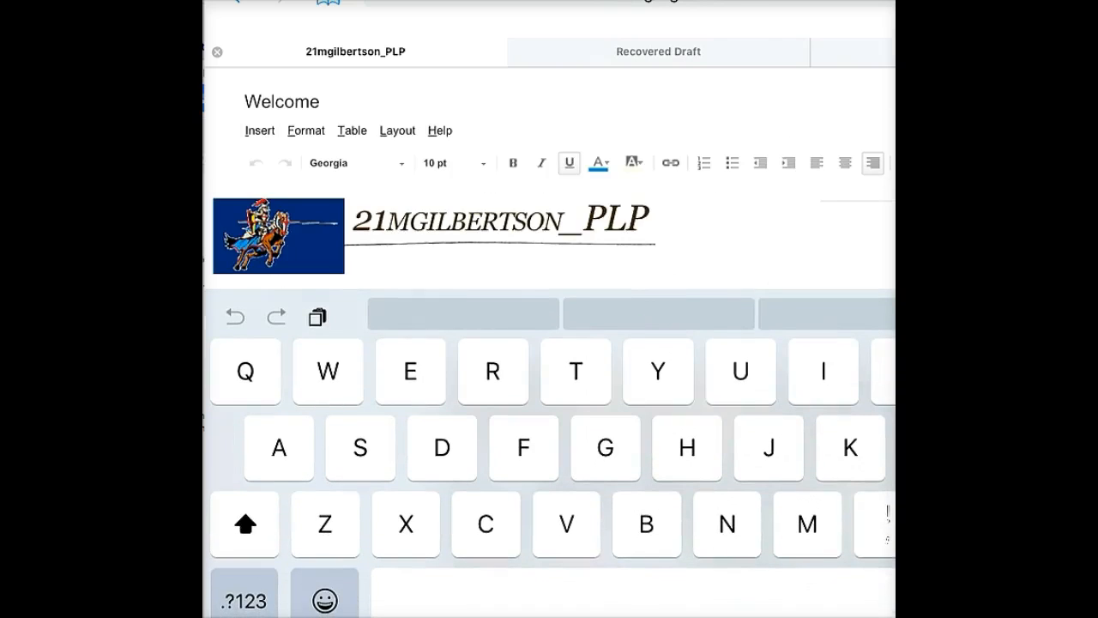
{"action": "left_click", "coordinate": [259, 131]}
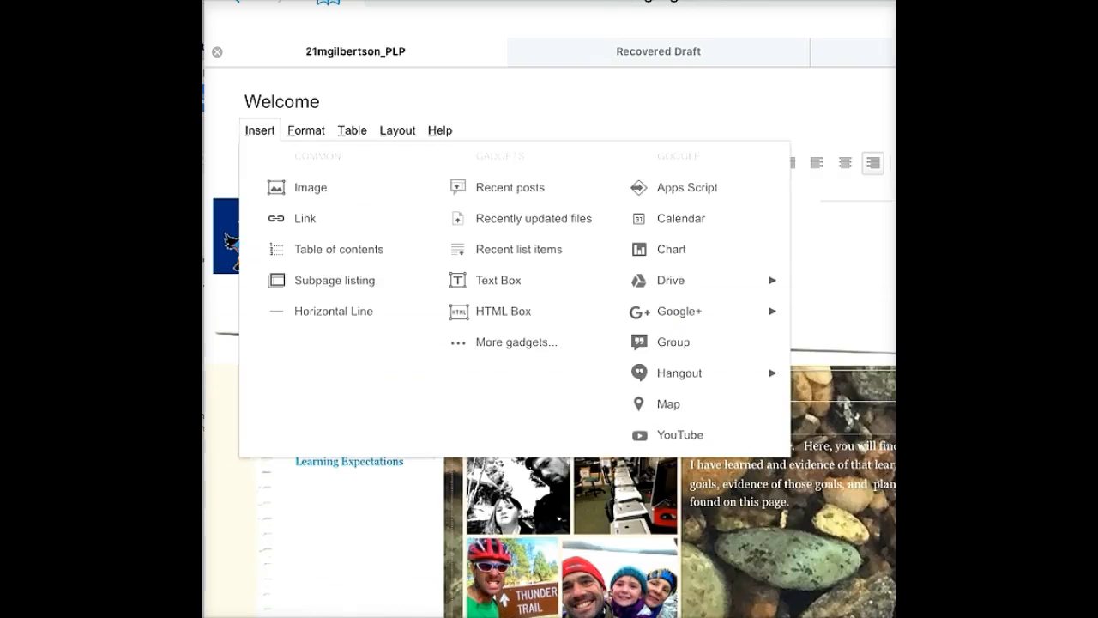
Scroll the Insert menu to reach Drive > Video for the Videos picker
{"action": "scroll", "scroll_direction": "up", "scroll_amount": 3}
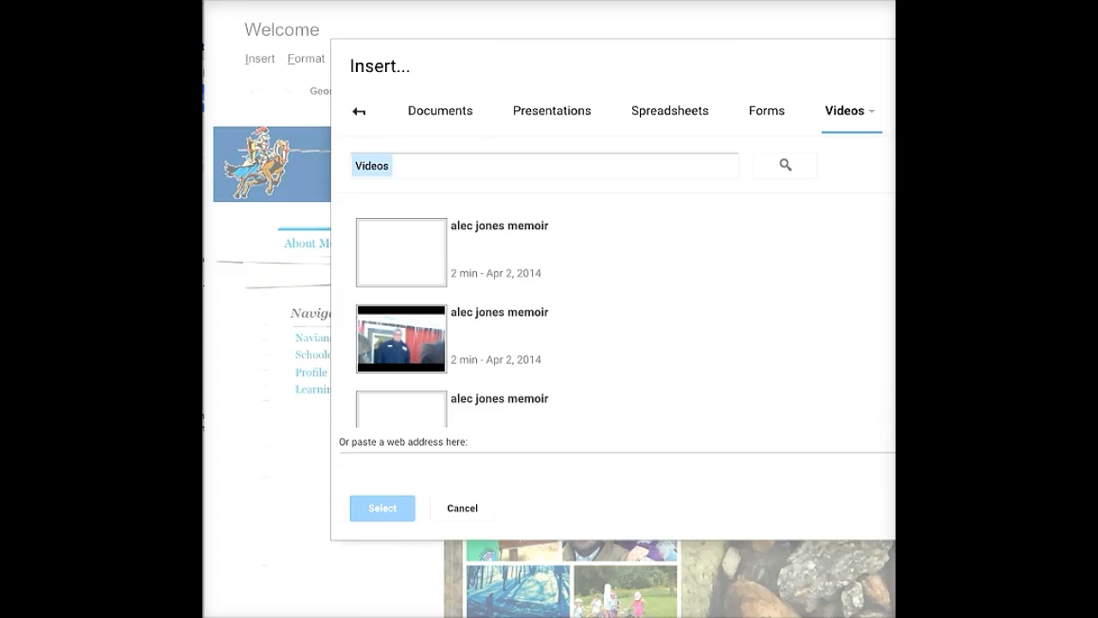
Select an 'alec jones memoir' video from the Drive list to insert
{"action": "left_click", "coordinate": [461, 507]}
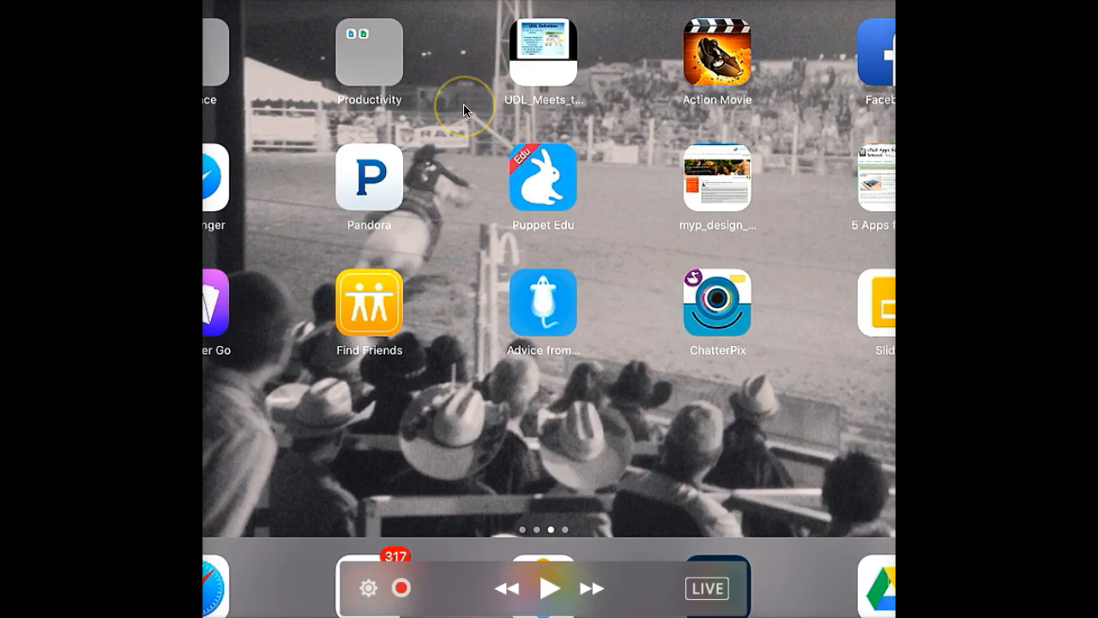
{"action": "mouse_move", "coordinate": [463, 110]}
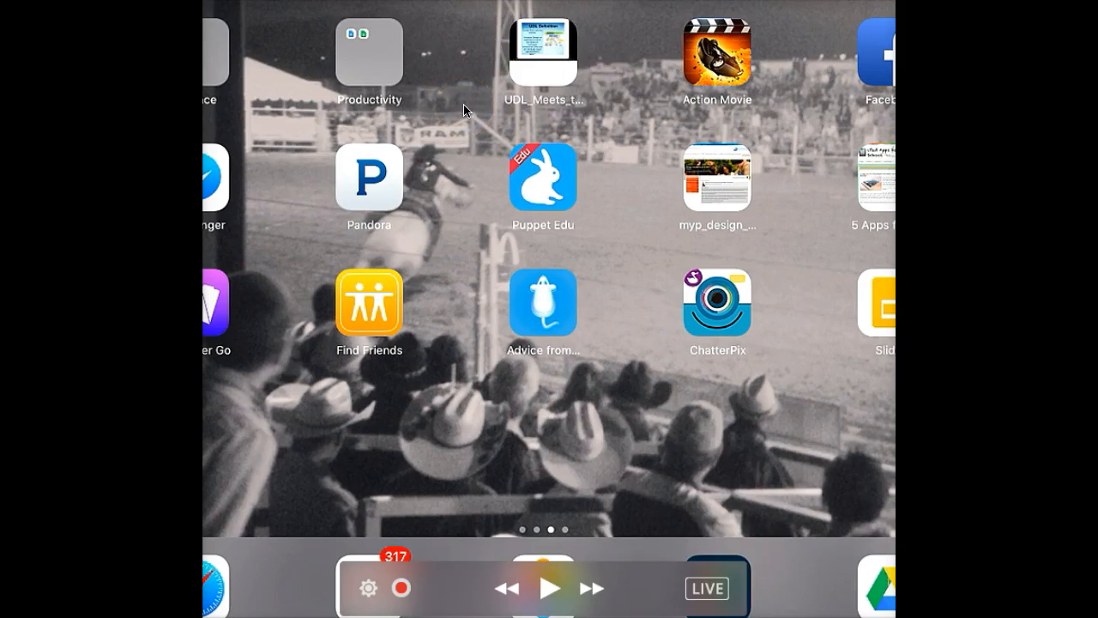